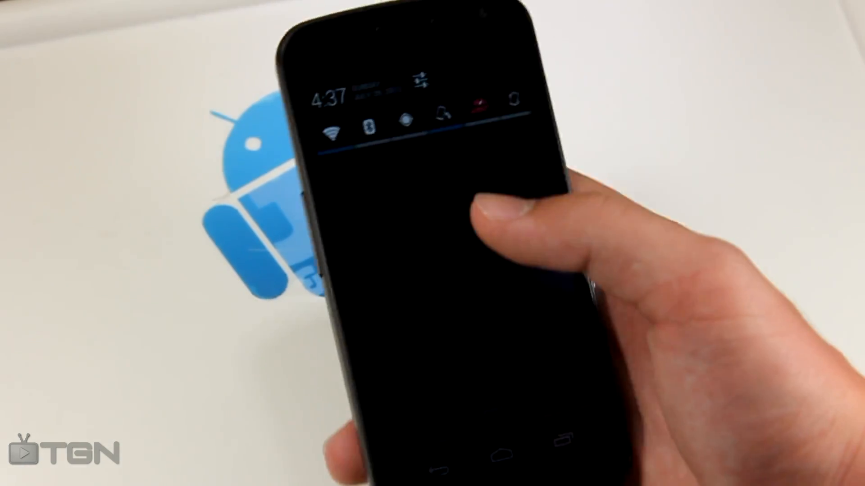
Step: View About phone's Android 4.1.1 Jelly Bean screen, then scroll through the build info
click(418, 81)
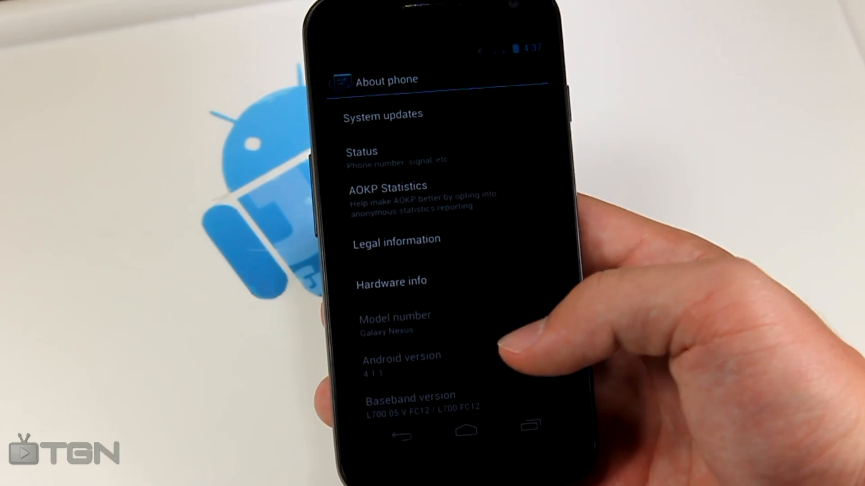
click(400, 364)
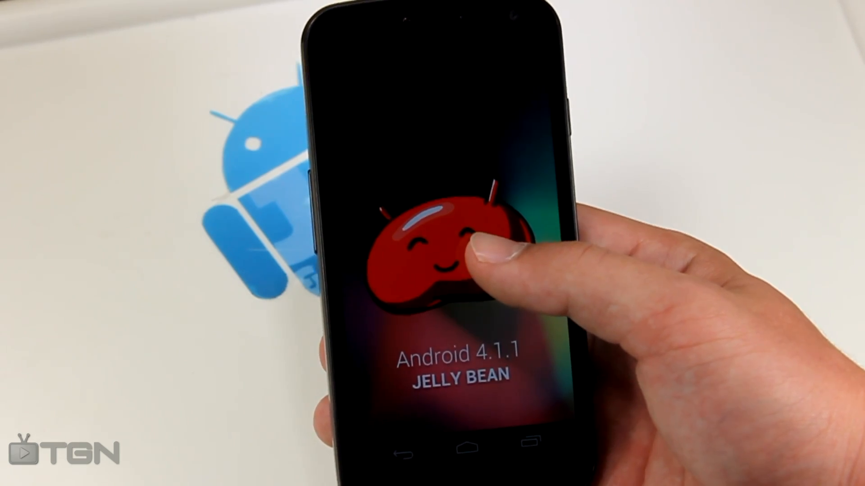
click(441, 259)
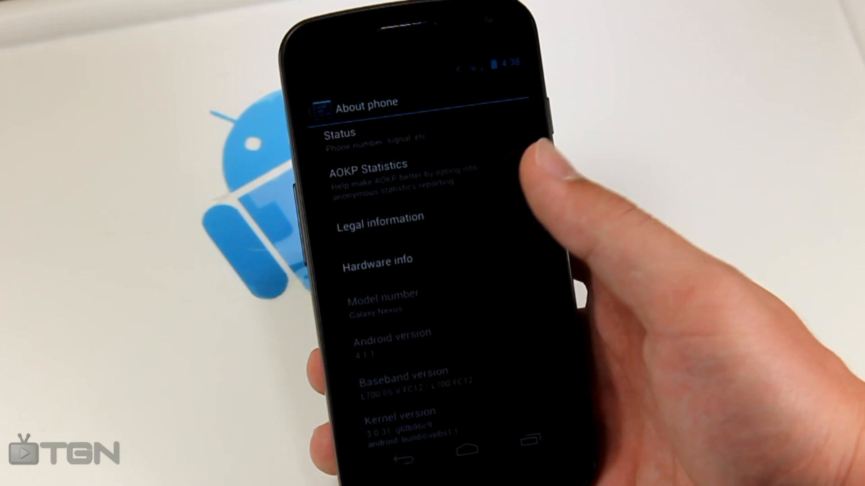
scroll(down, 3)
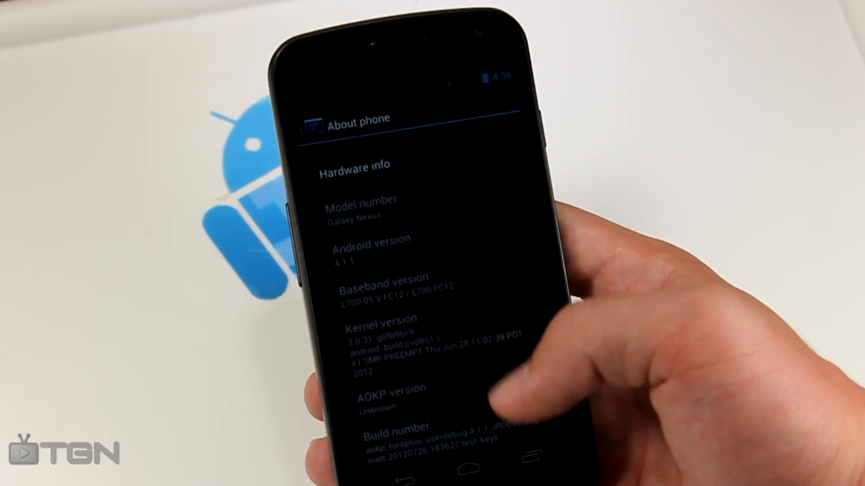
scroll(down, 3)
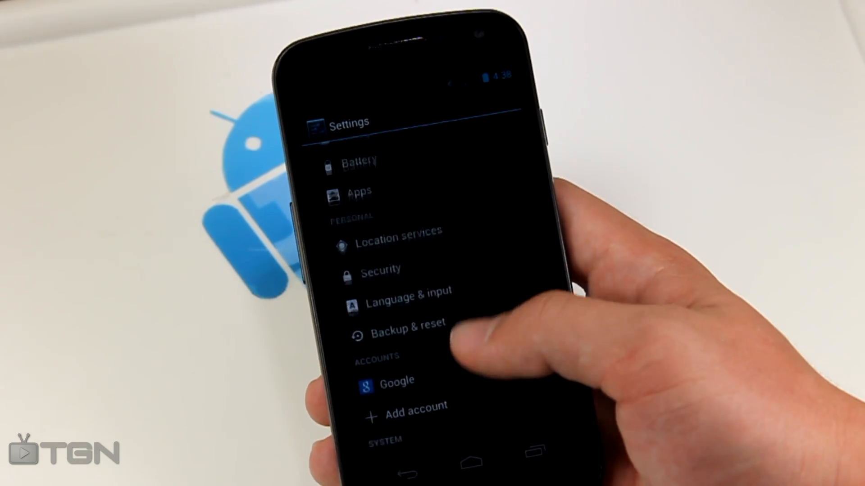
Step: Open ROM Control, preview its General UI options, then reach the Statusbar Clock settings
scroll(down, 3)
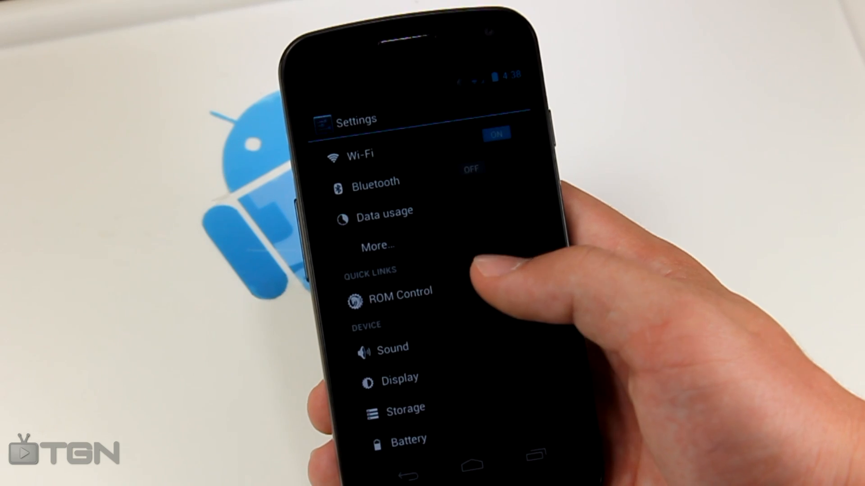
click(400, 293)
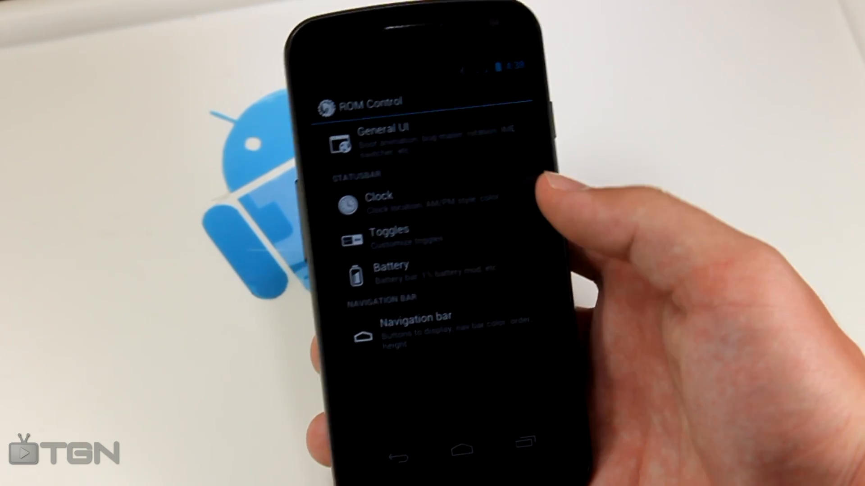
click(386, 138)
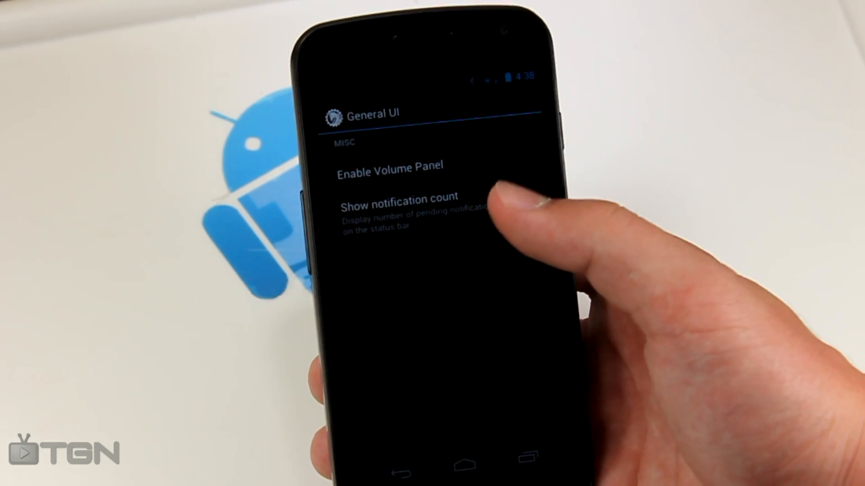
click(397, 198)
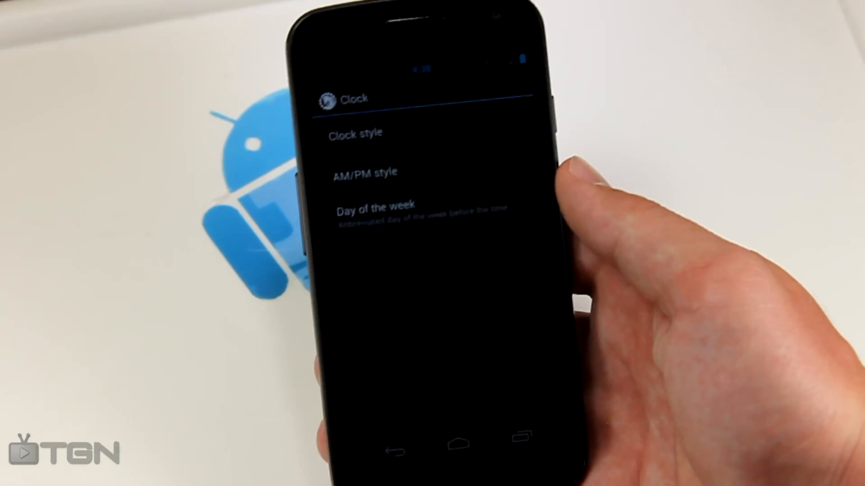
Step: Adjust the clock style and AM/PM style, and show the day of the week before the time
click(355, 133)
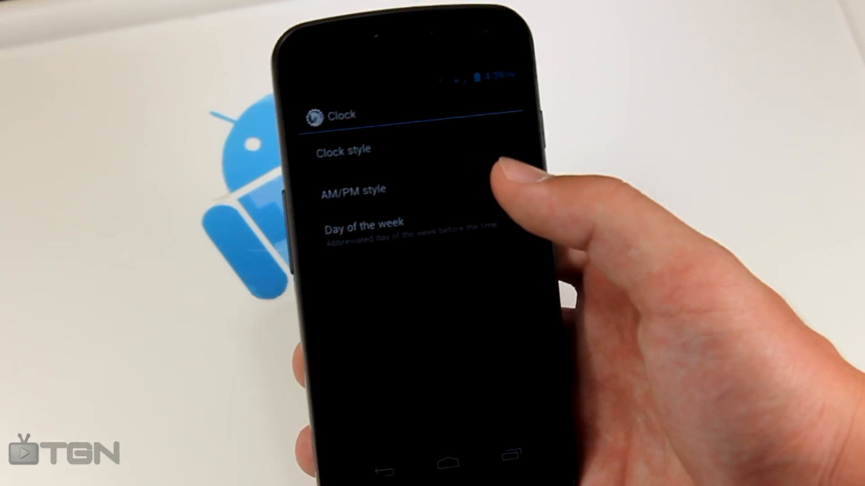
click(350, 189)
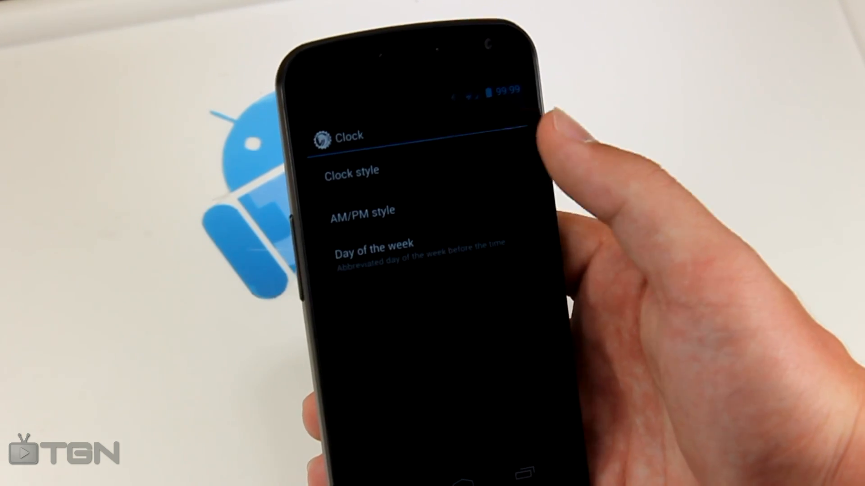
click(362, 212)
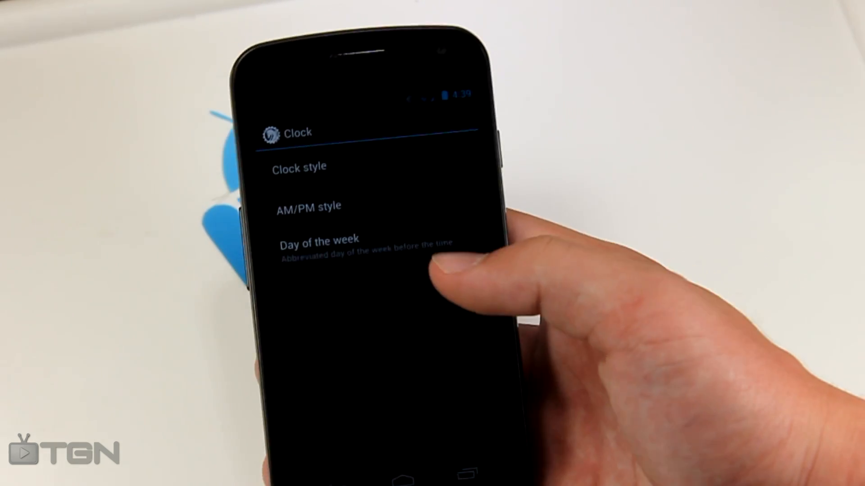
click(318, 240)
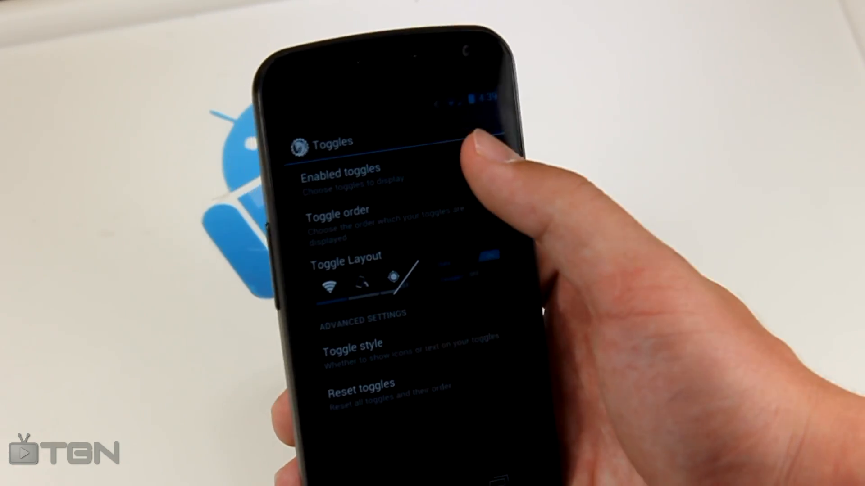
click(340, 168)
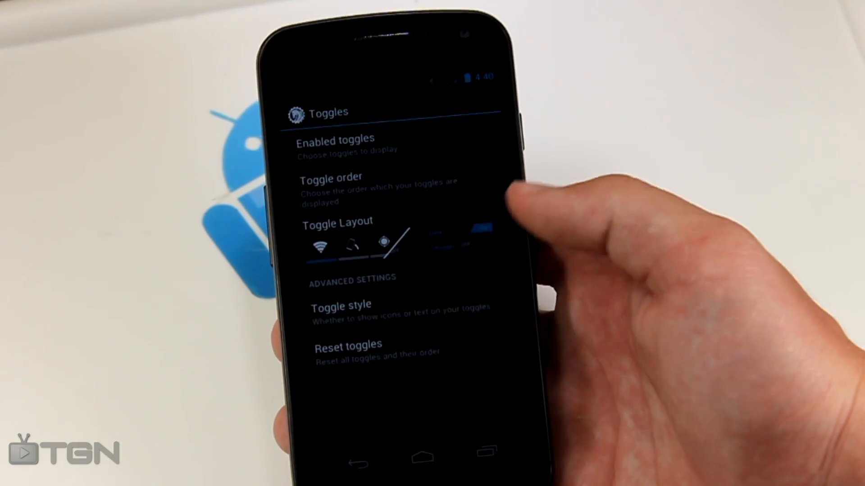
click(341, 305)
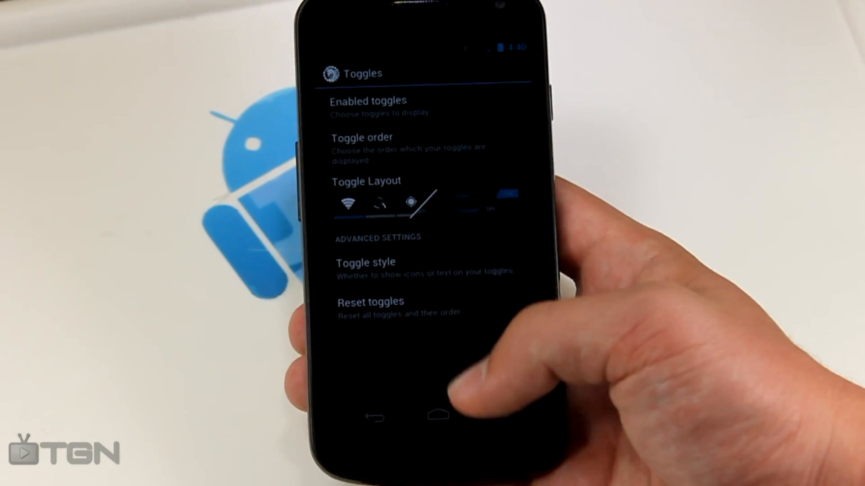
Step: Leave Toggles and open ROM Control's Battery icon style choices
click(375, 417)
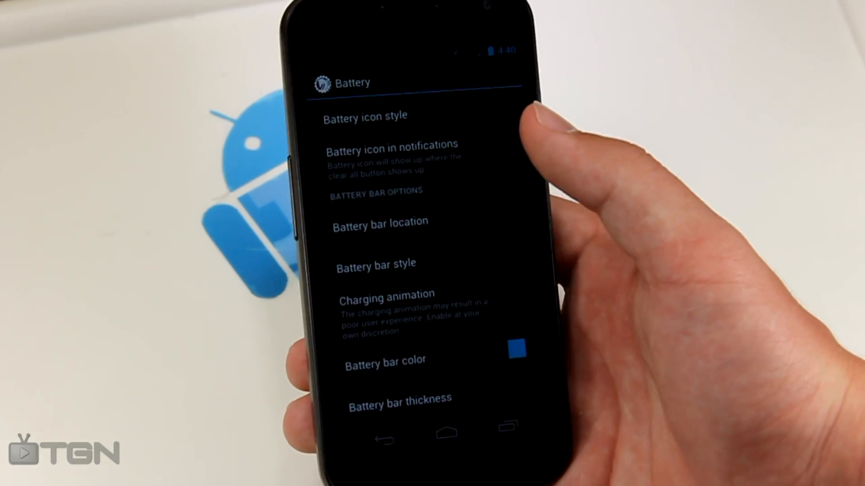
click(365, 115)
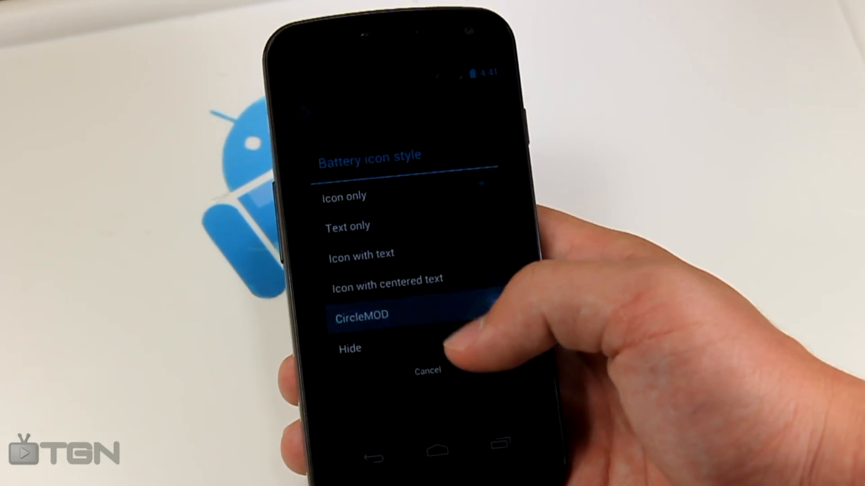
Step: Set the battery icon to CircleMOD and open the battery bar location choices
click(362, 314)
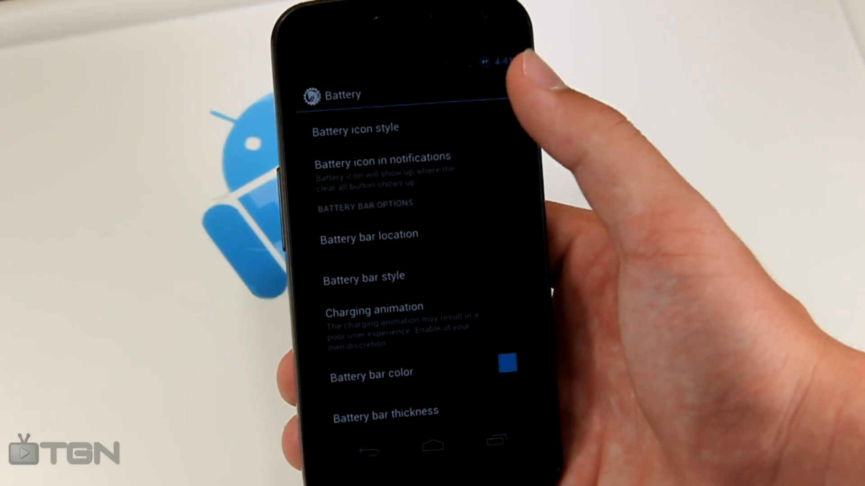
click(354, 128)
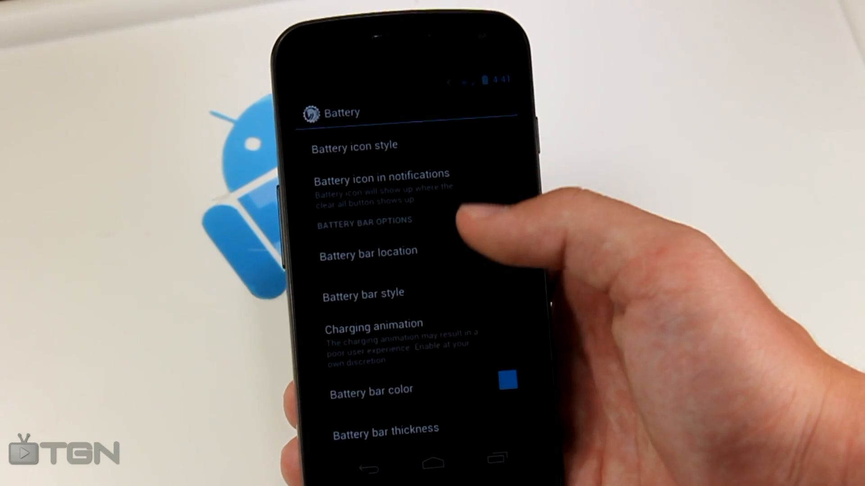
click(354, 145)
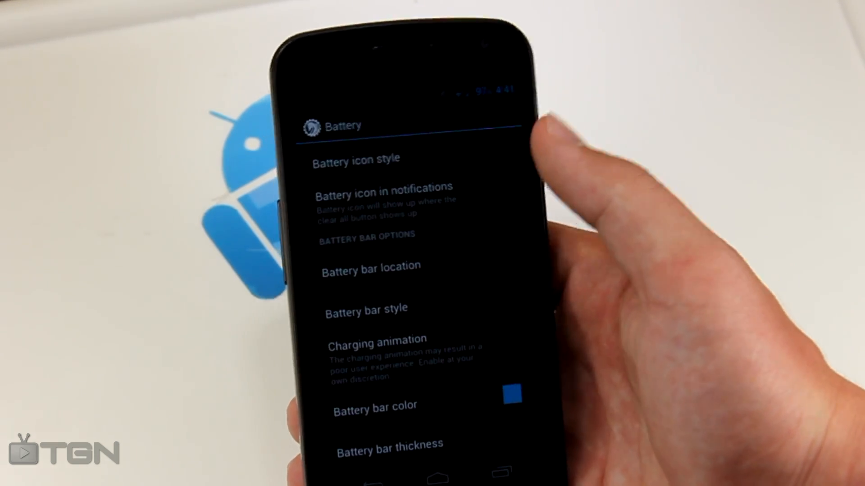
click(356, 158)
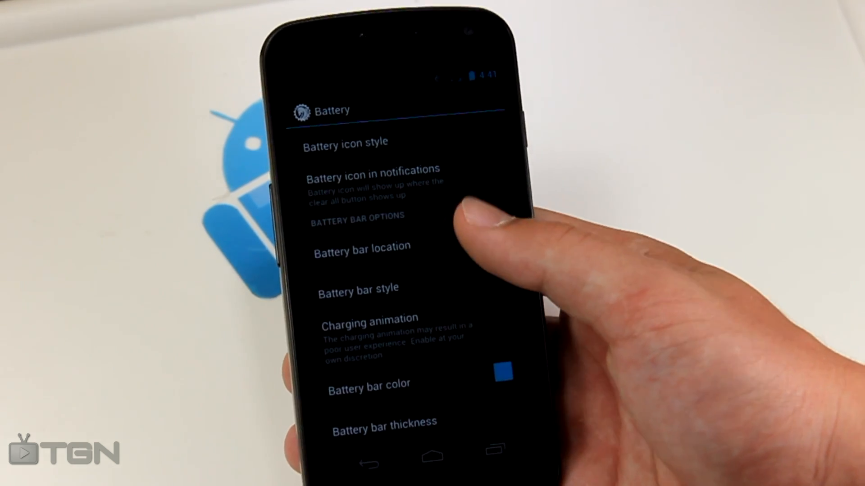
click(361, 246)
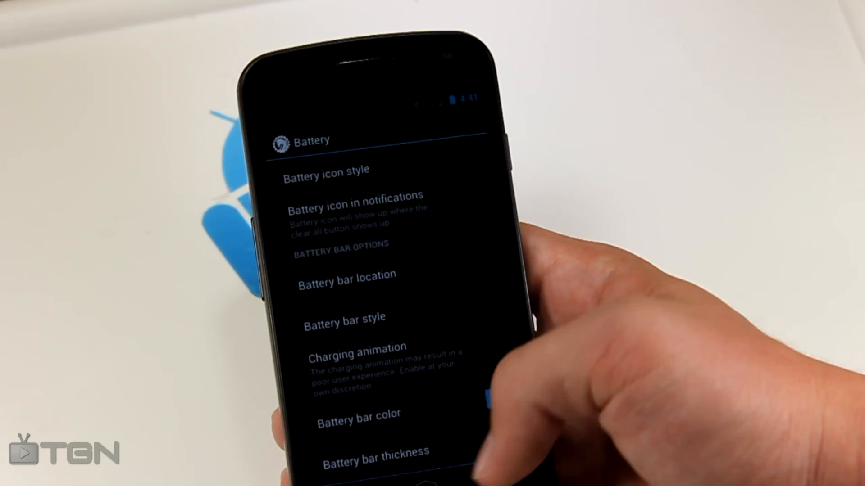
click(350, 275)
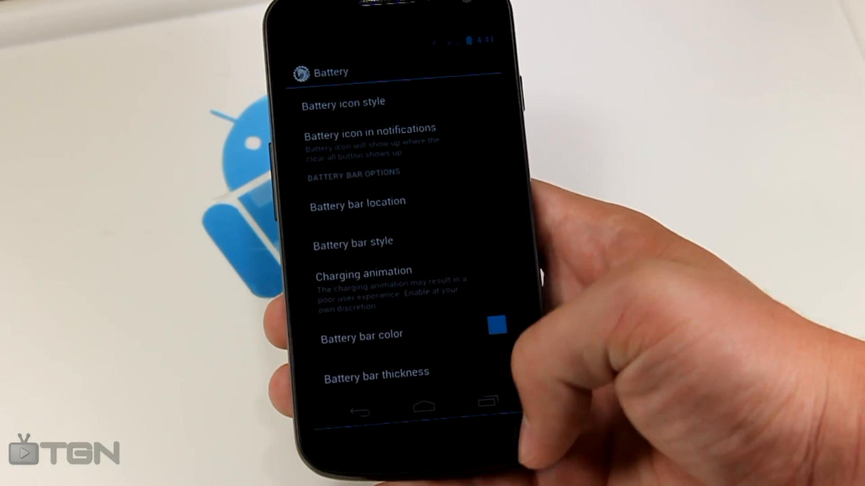
click(352, 241)
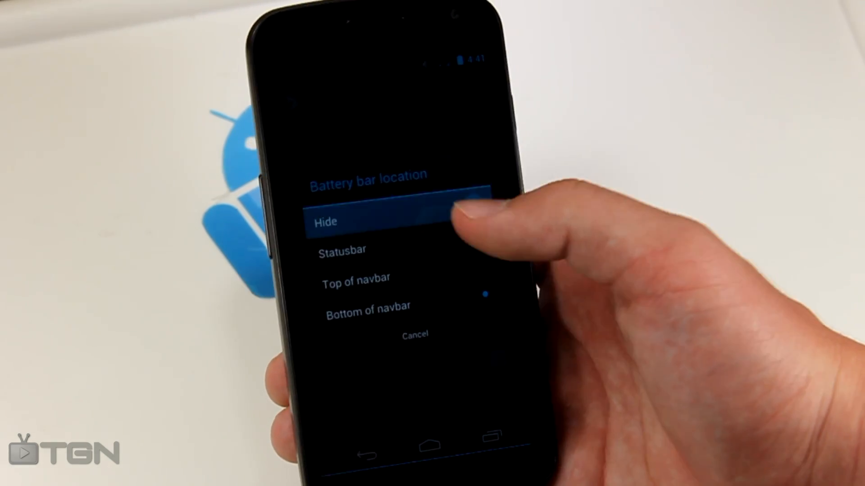
click(326, 221)
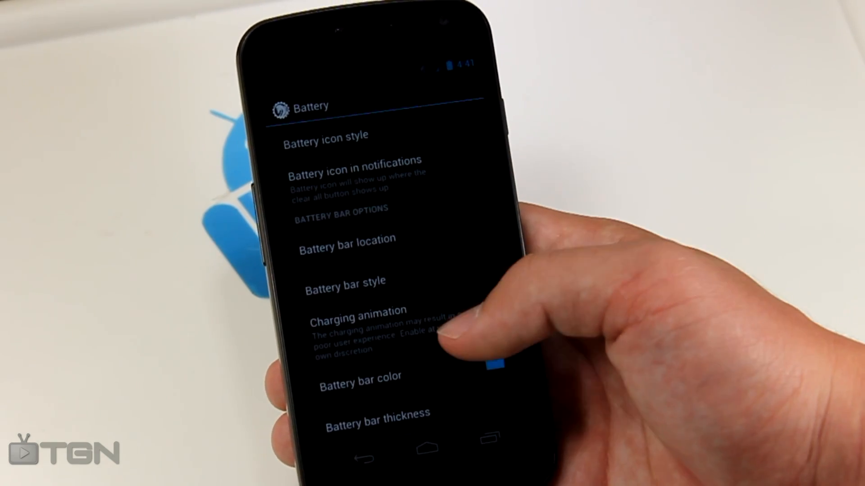
click(344, 281)
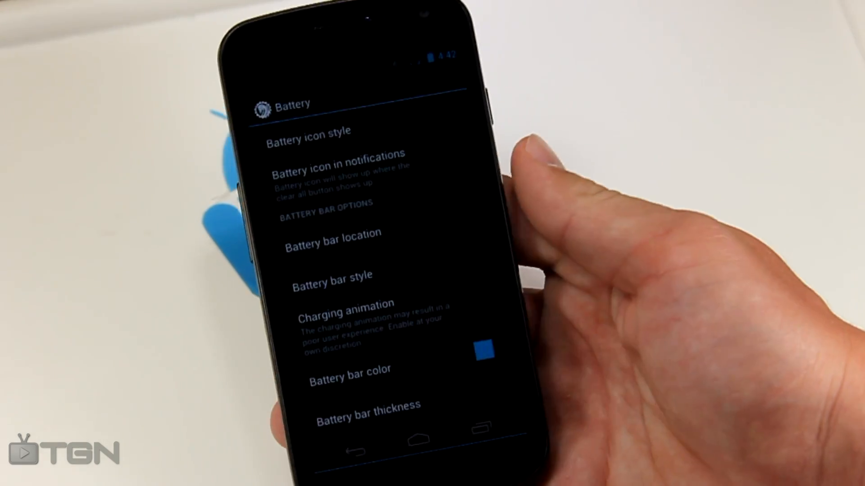
click(353, 260)
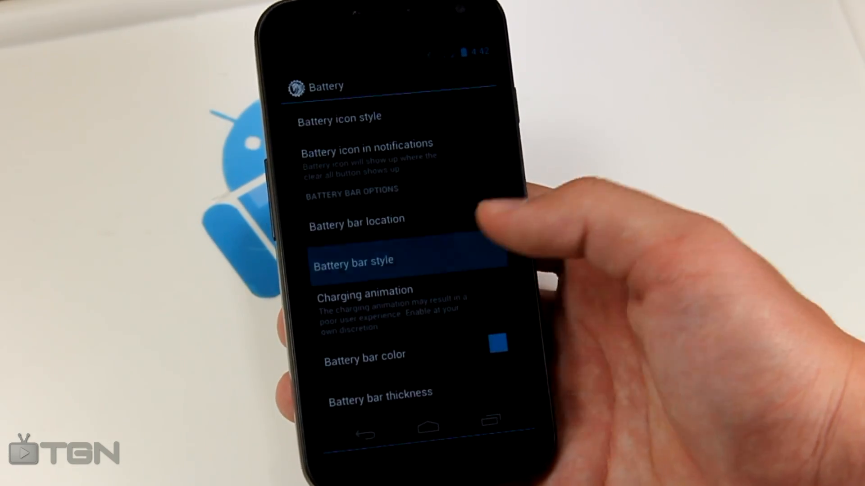
click(356, 219)
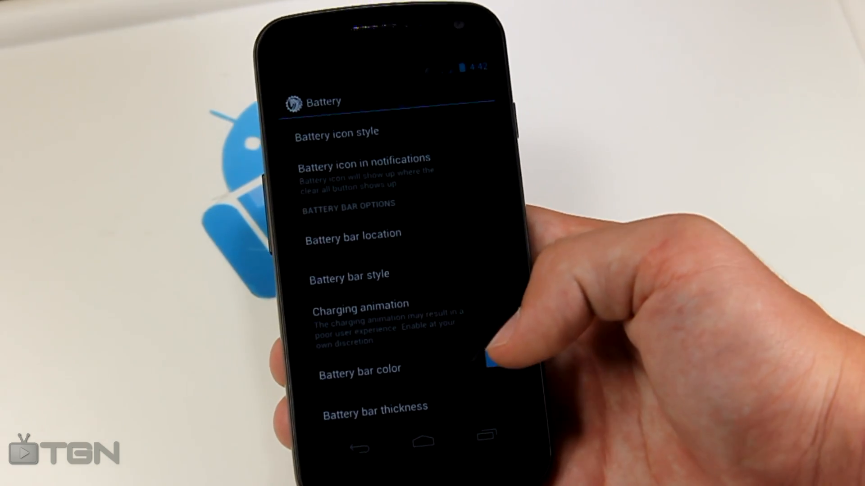
Step: Set the battery bar color to green in the picker and return to ROM Control
click(359, 368)
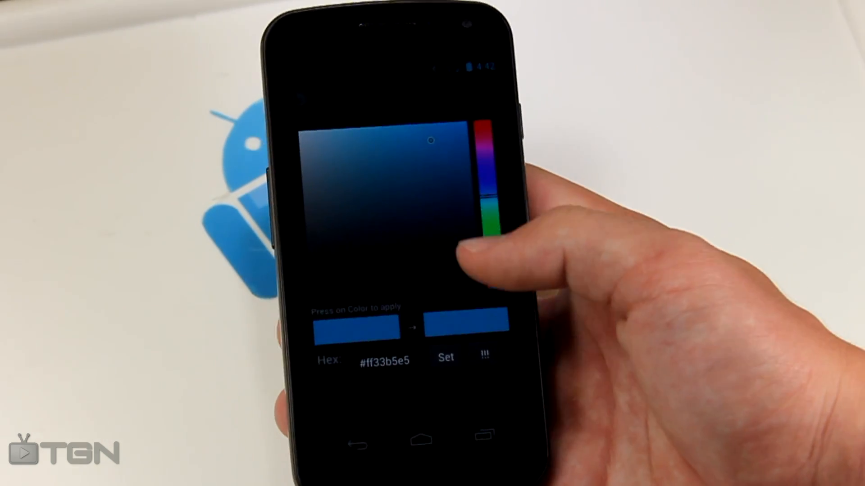
click(445, 357)
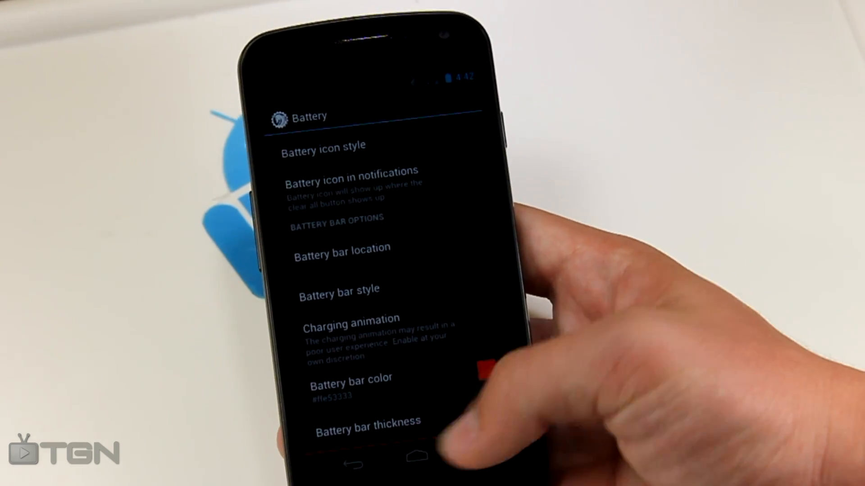
click(351, 379)
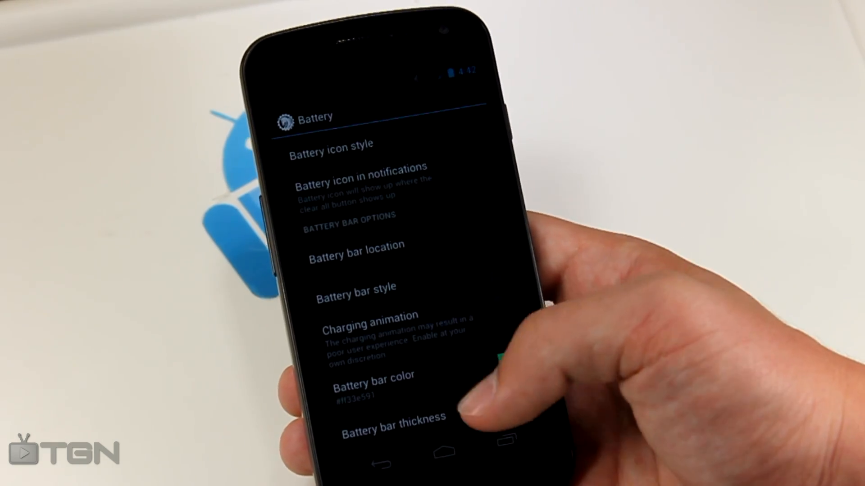
click(356, 258)
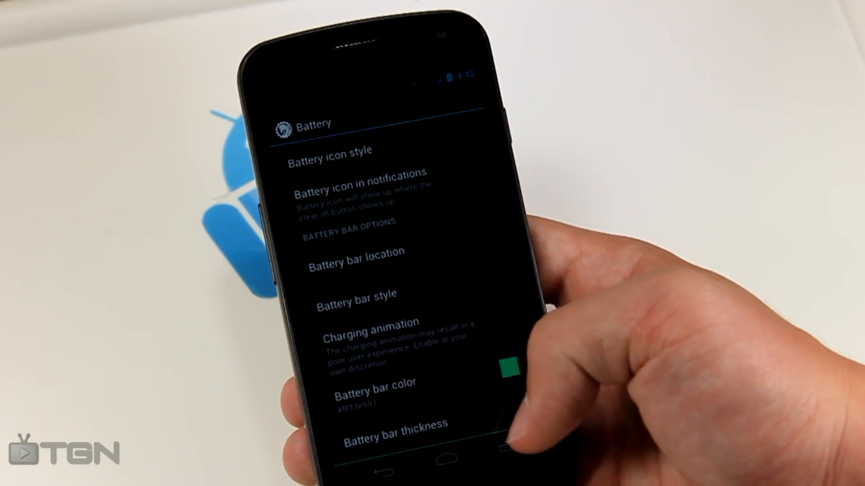
click(394, 423)
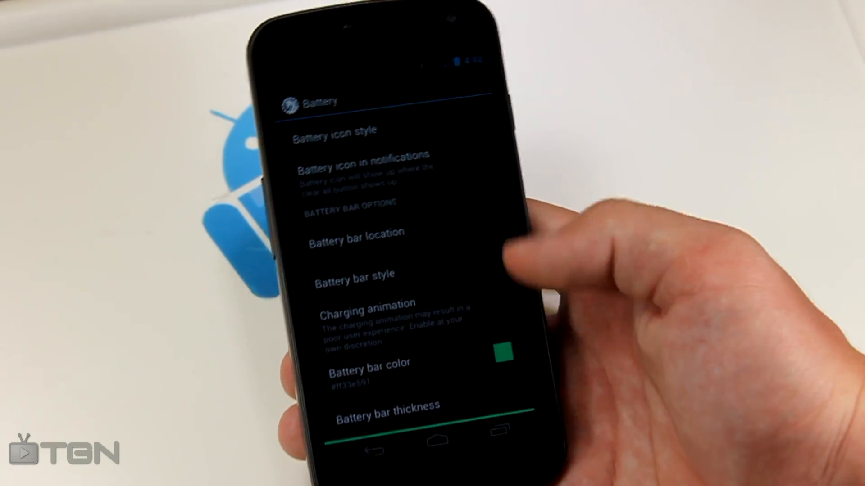
click(369, 233)
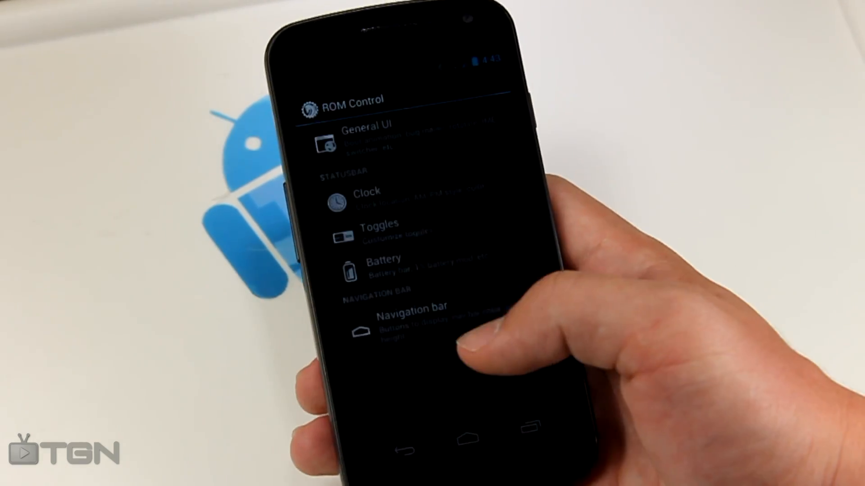
Step: Open Navigation bar settings, show the extra options, and list the 1–5 button quantity choices
click(410, 320)
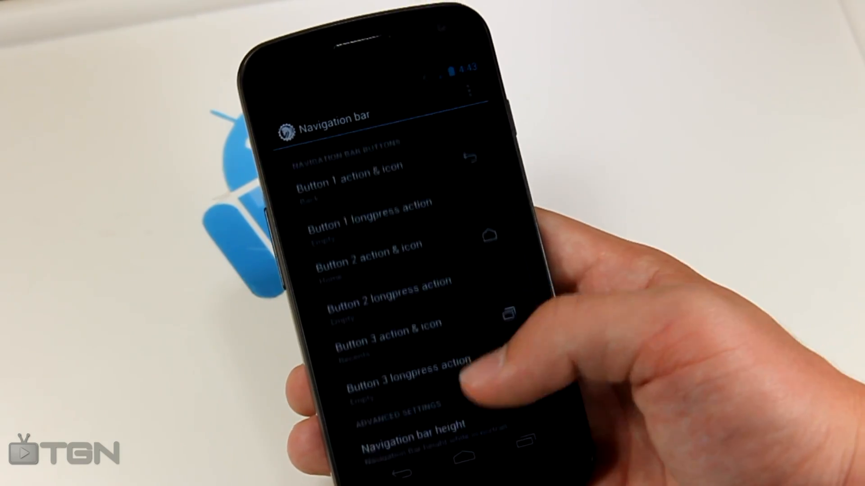
scroll(down, 3)
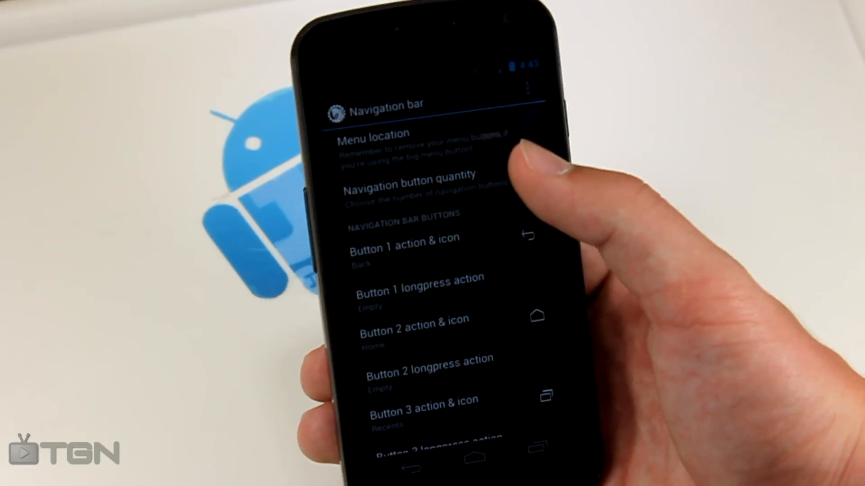
click(408, 183)
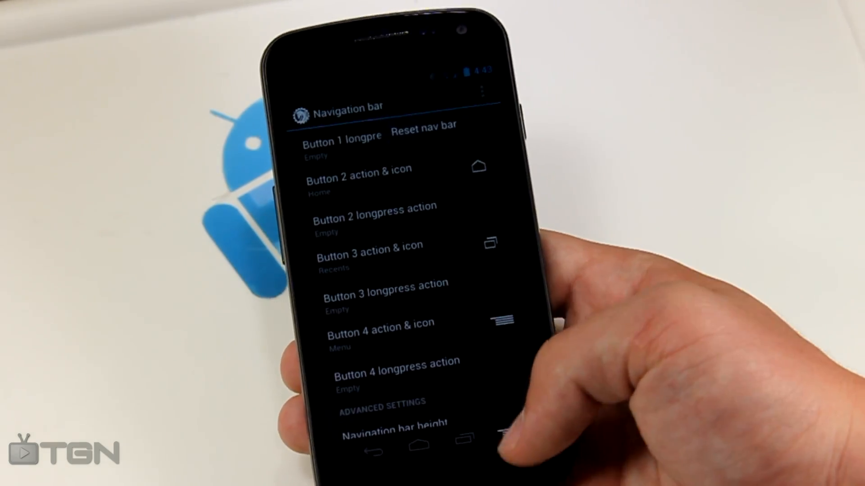
scroll(down, 3)
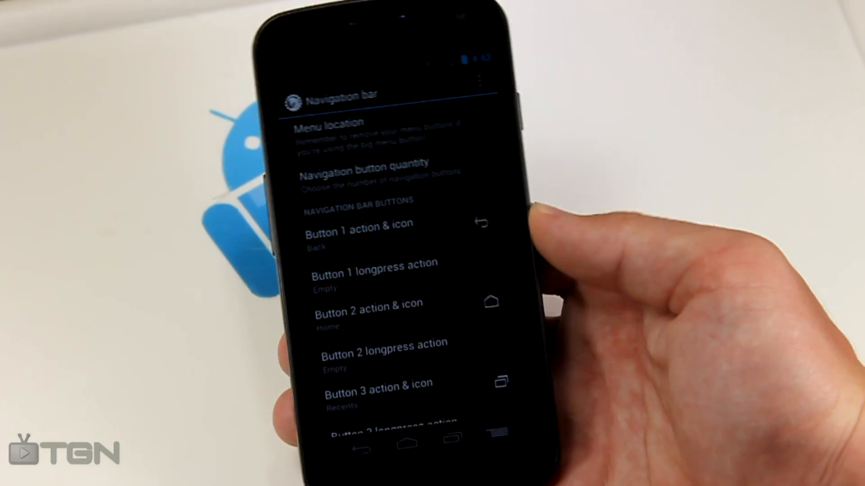
scroll(down, 3)
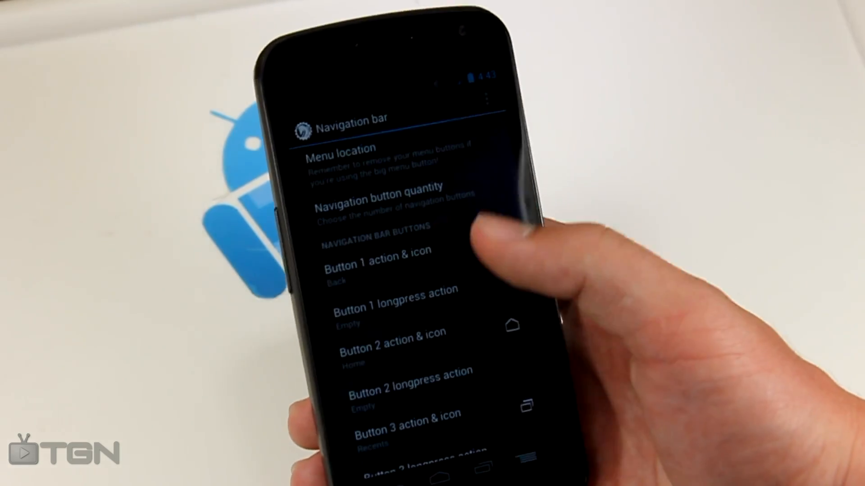
click(378, 203)
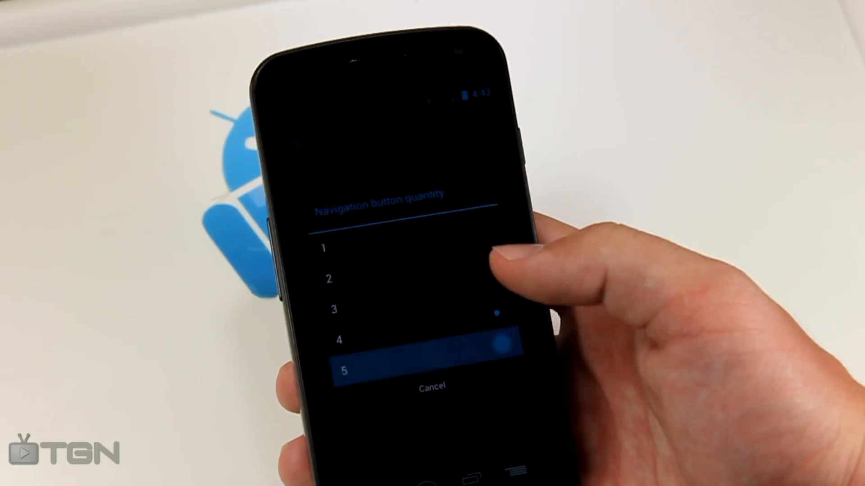